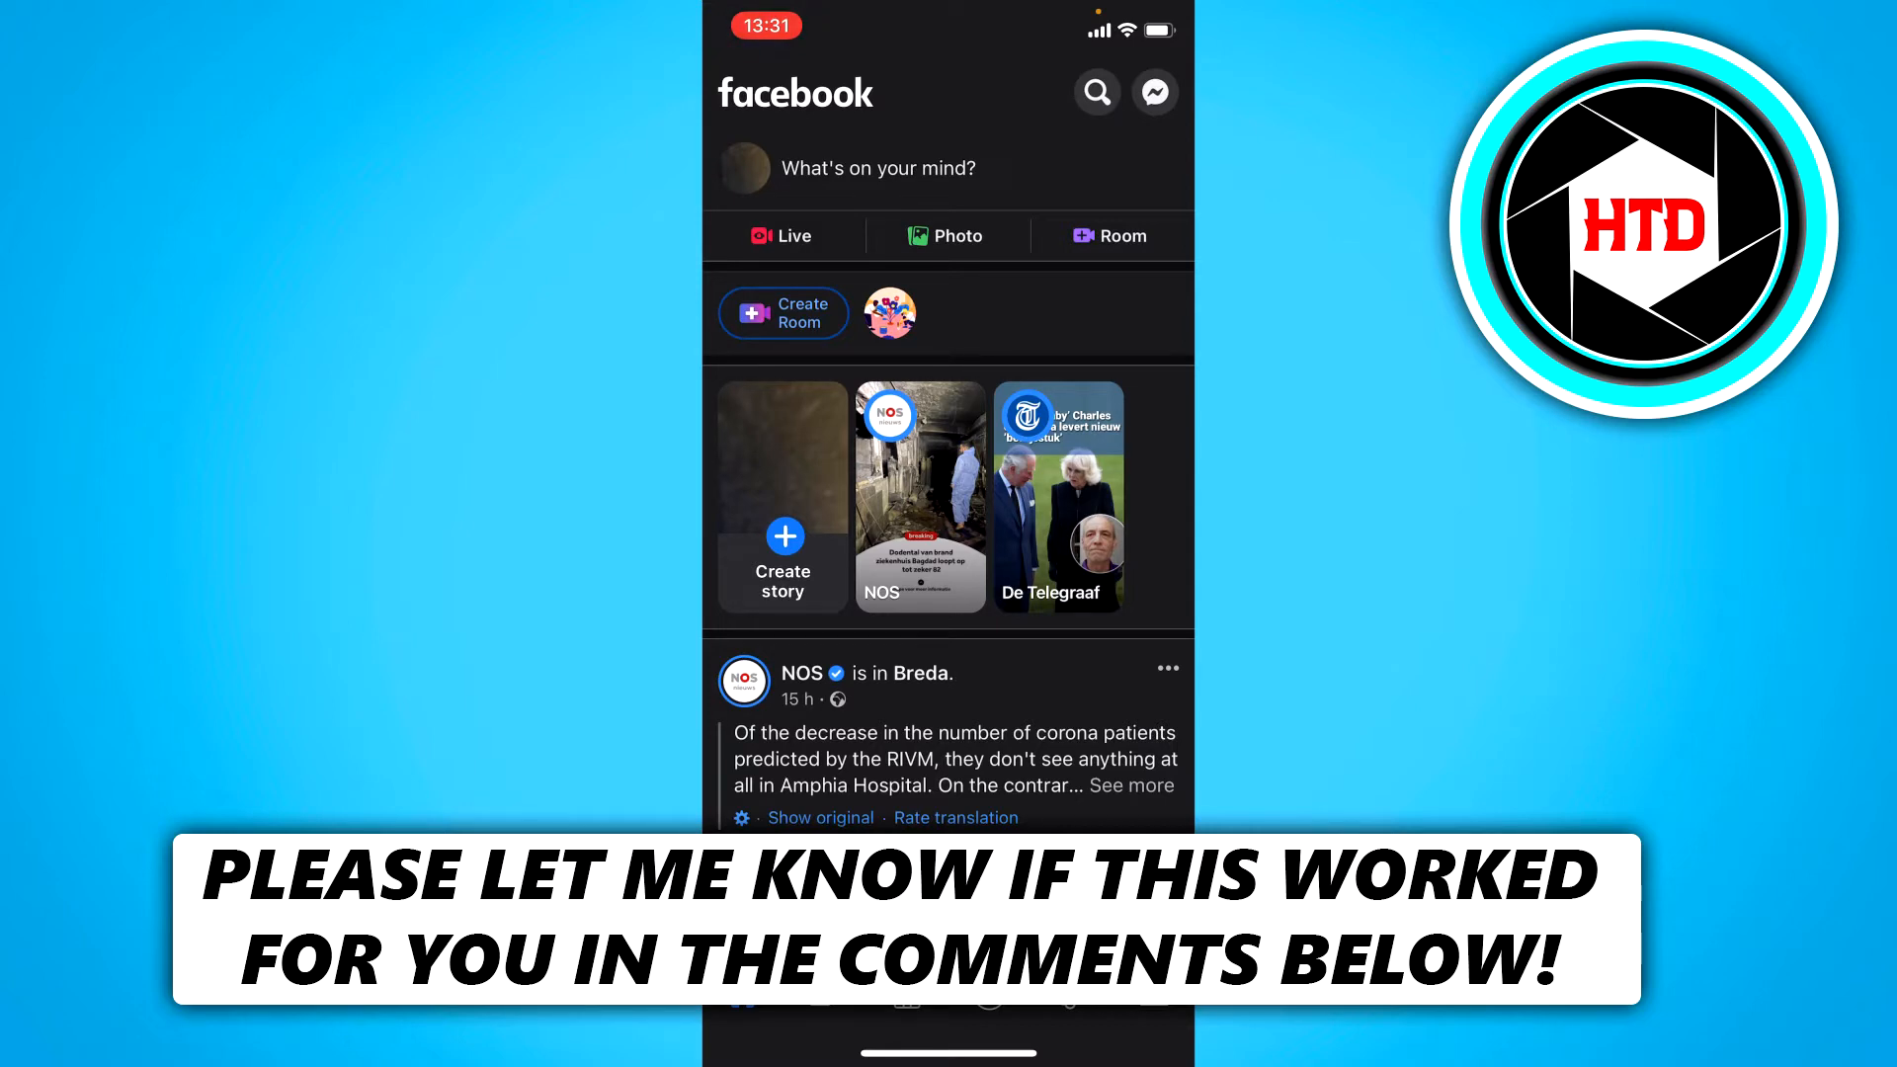
# Reach iPhone Storage and begin searching the app list for Facebook.
pyautogui.scroll(-3)
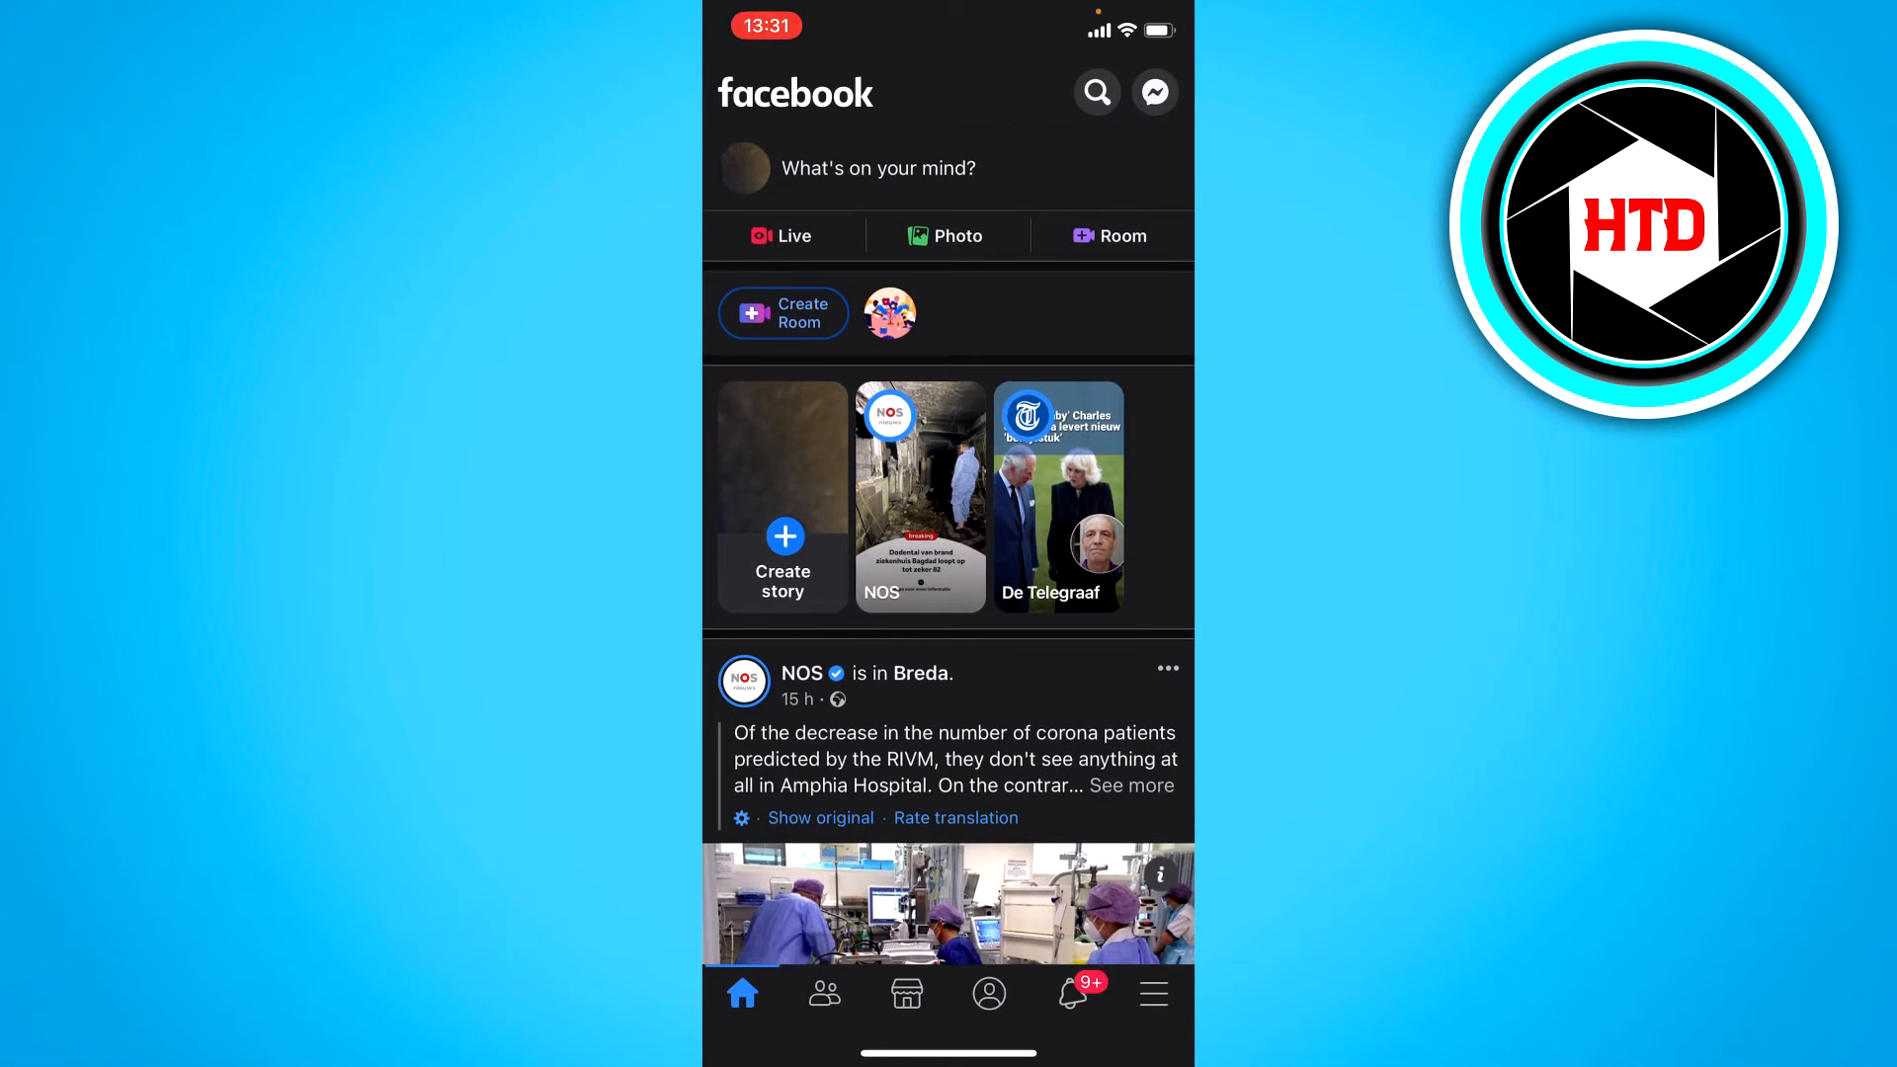
pyautogui.click(1160, 873)
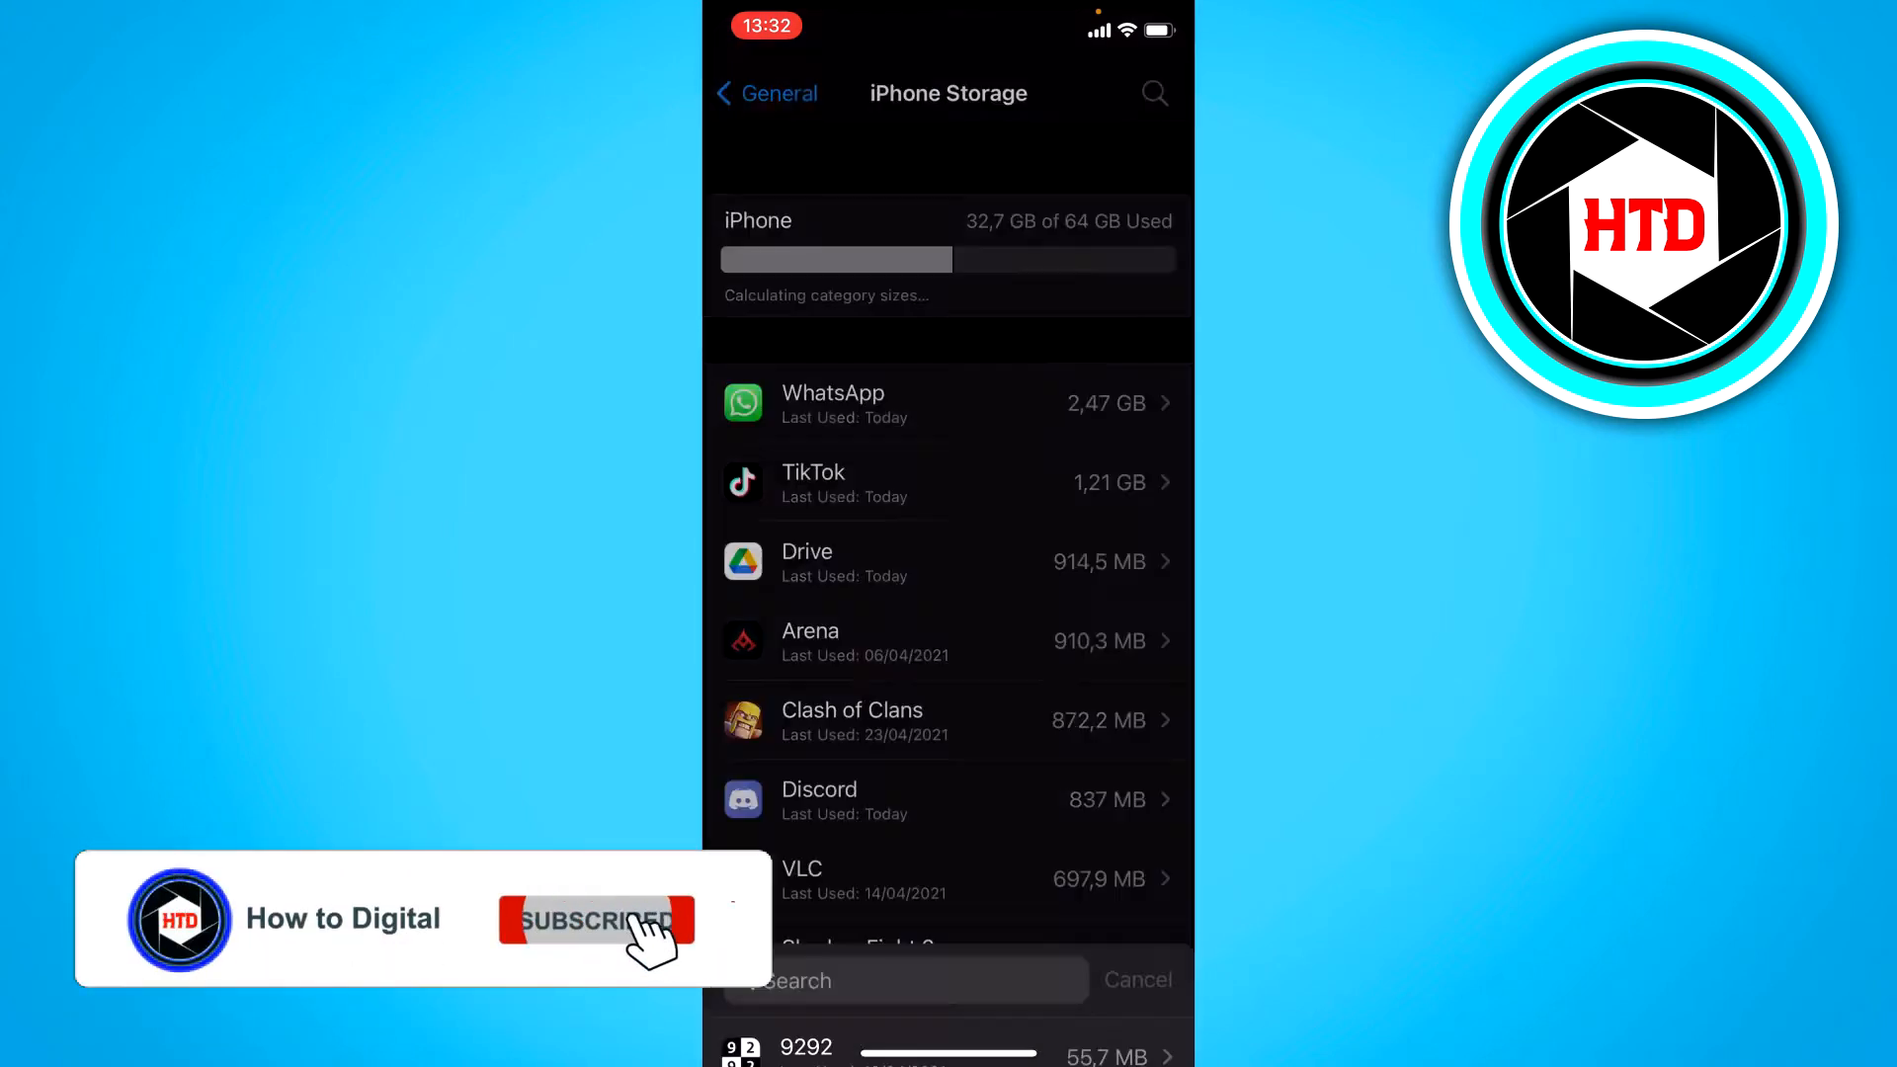
pyautogui.write('Fax')
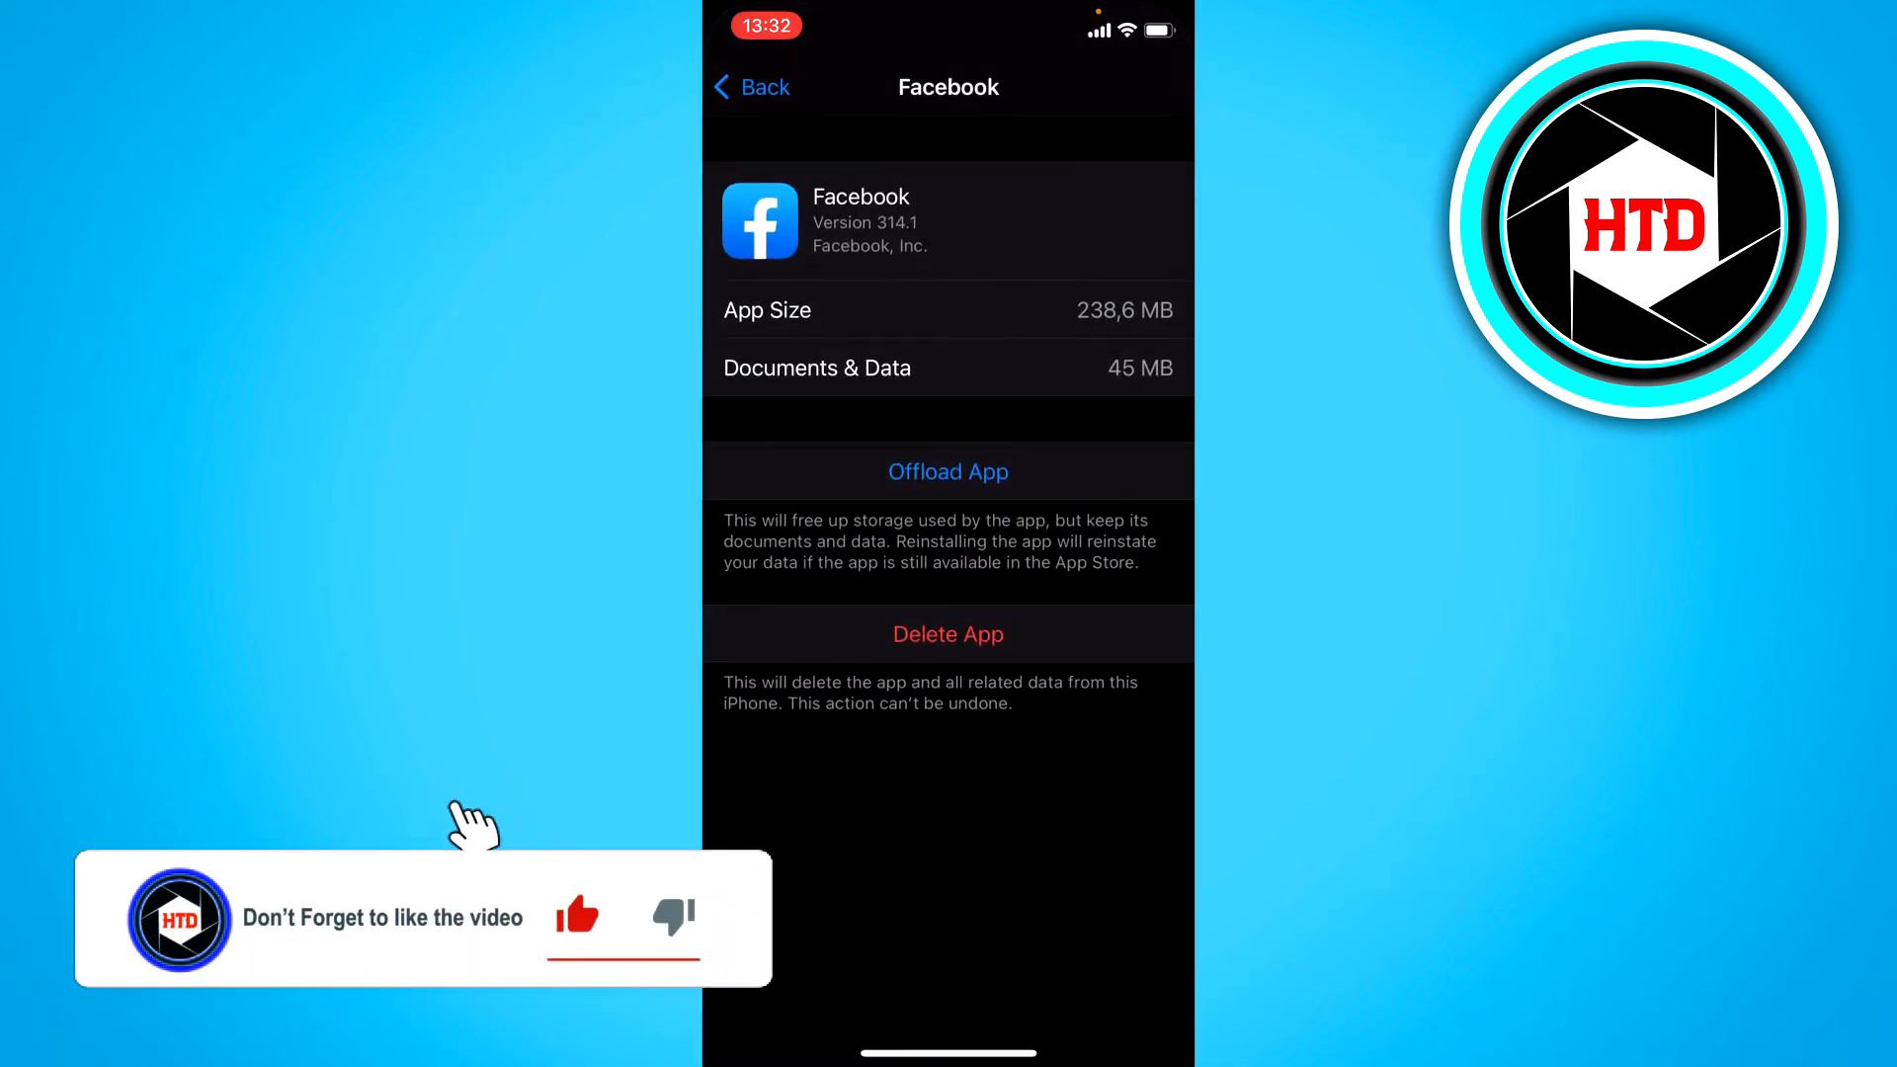
# Offload the 238.6 MB Facebook app from its storage page.
pyautogui.click(947, 470)
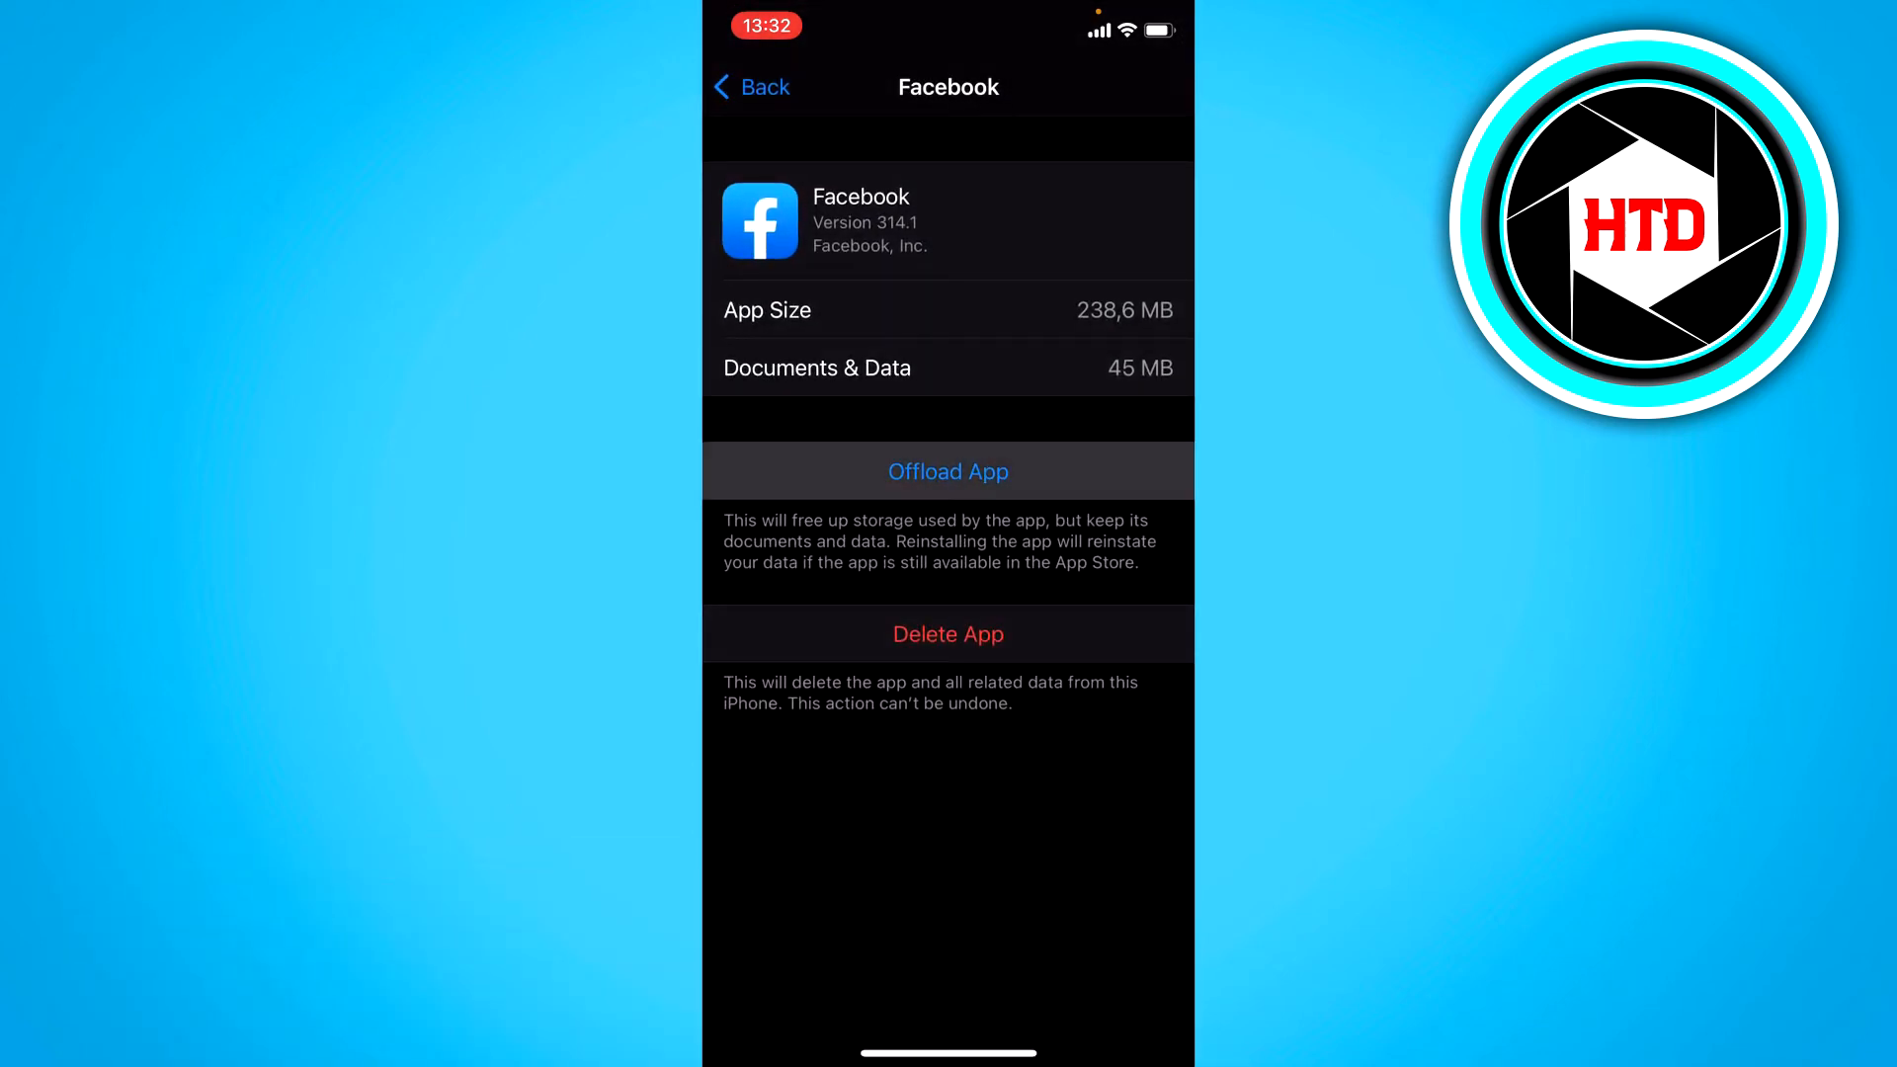